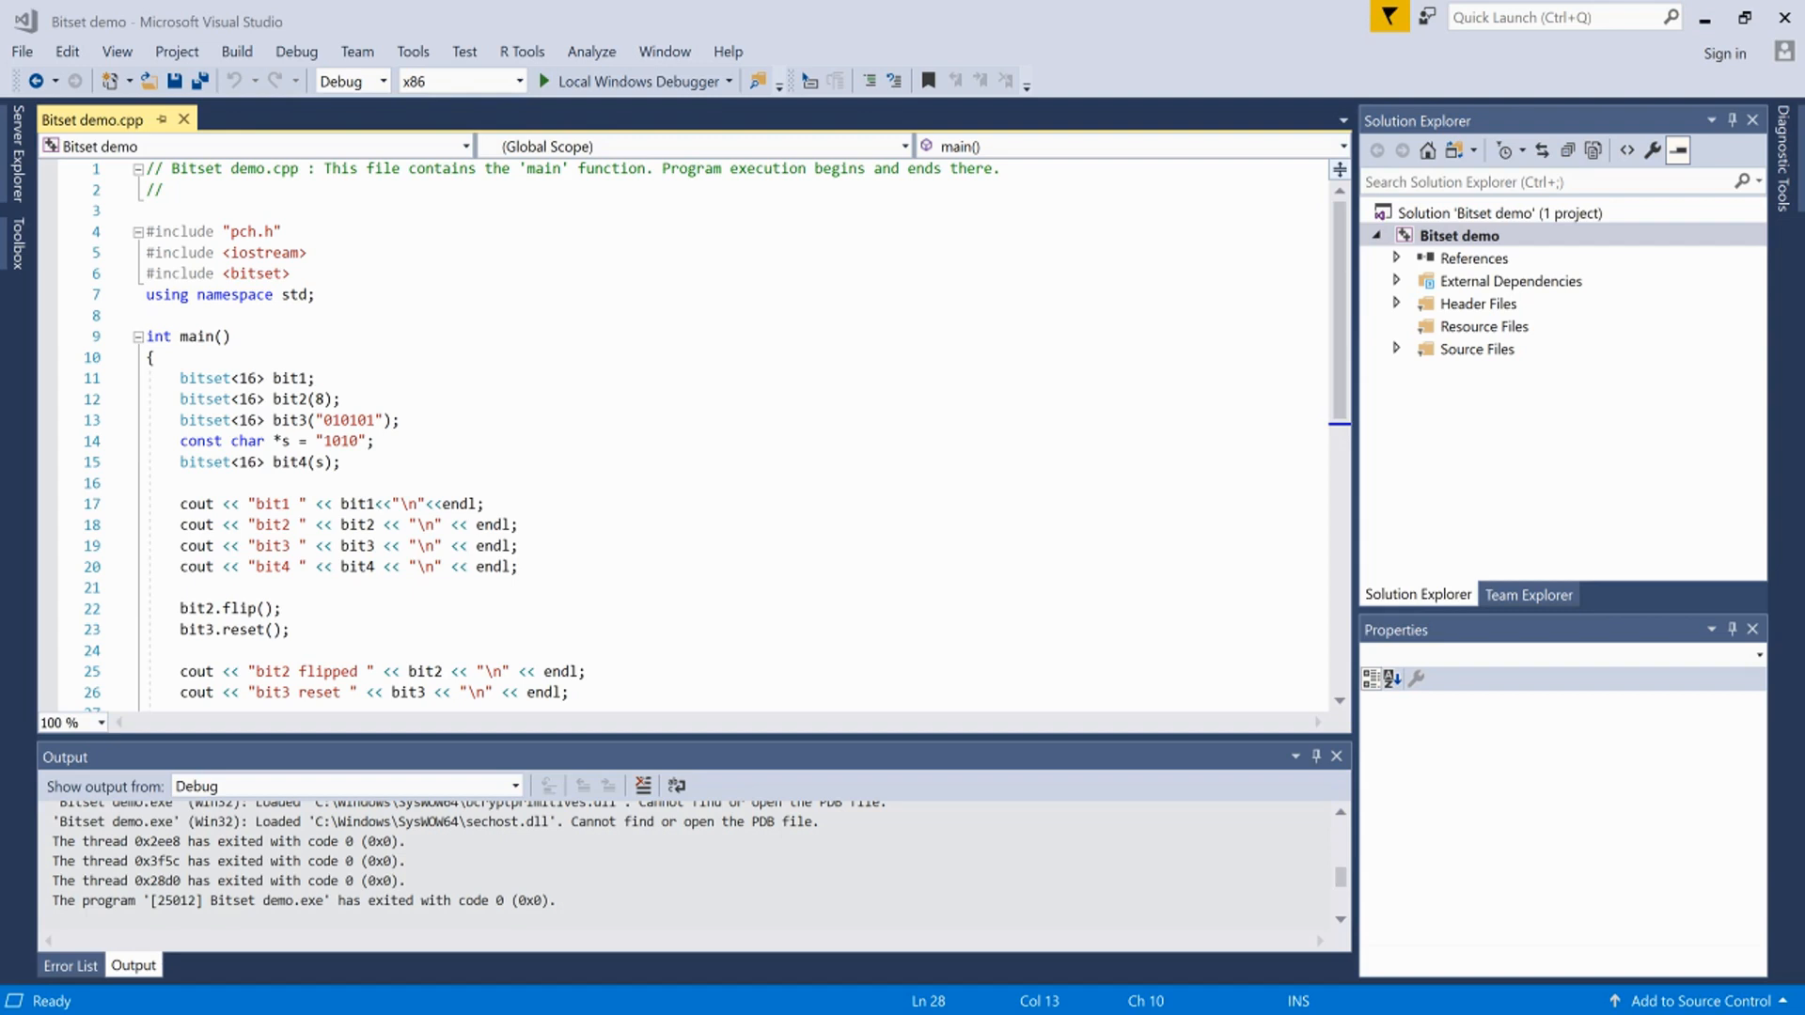
Build and run the bitset demo, printing declared, flipped, reset and 4th-bit-set binary results with exit code 0.
scroll(down, 3)
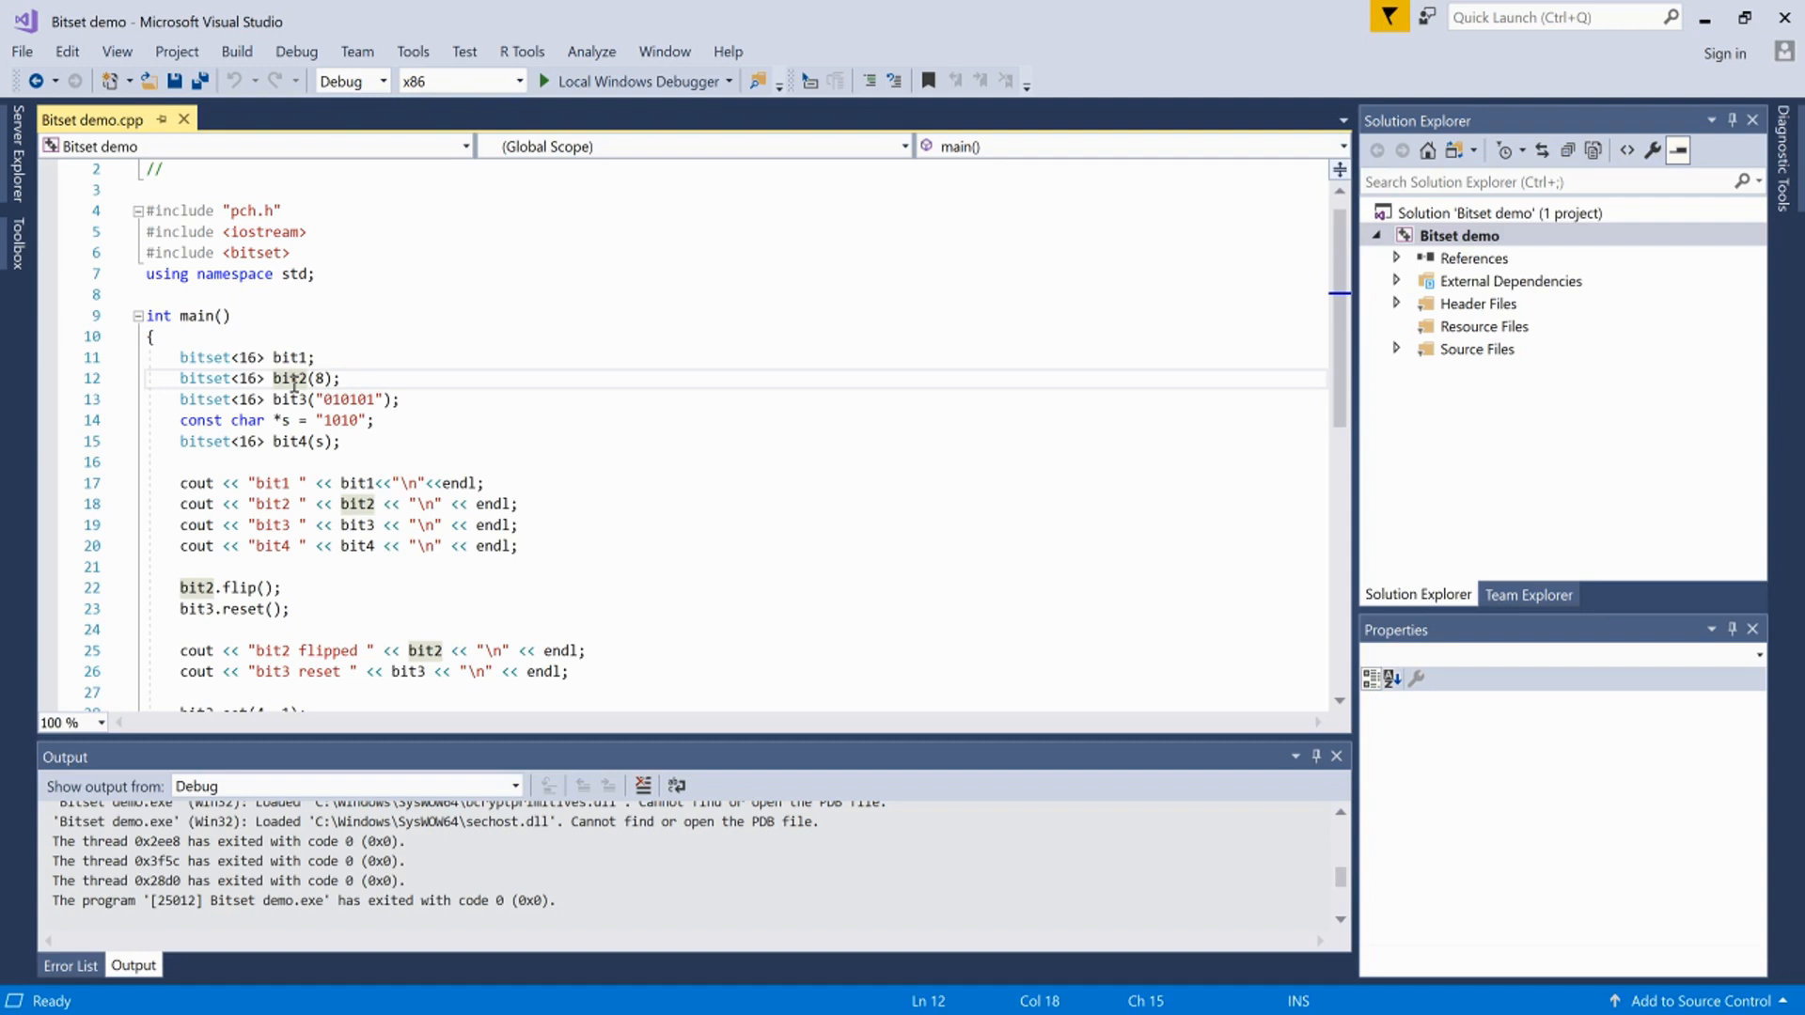
click(300, 440)
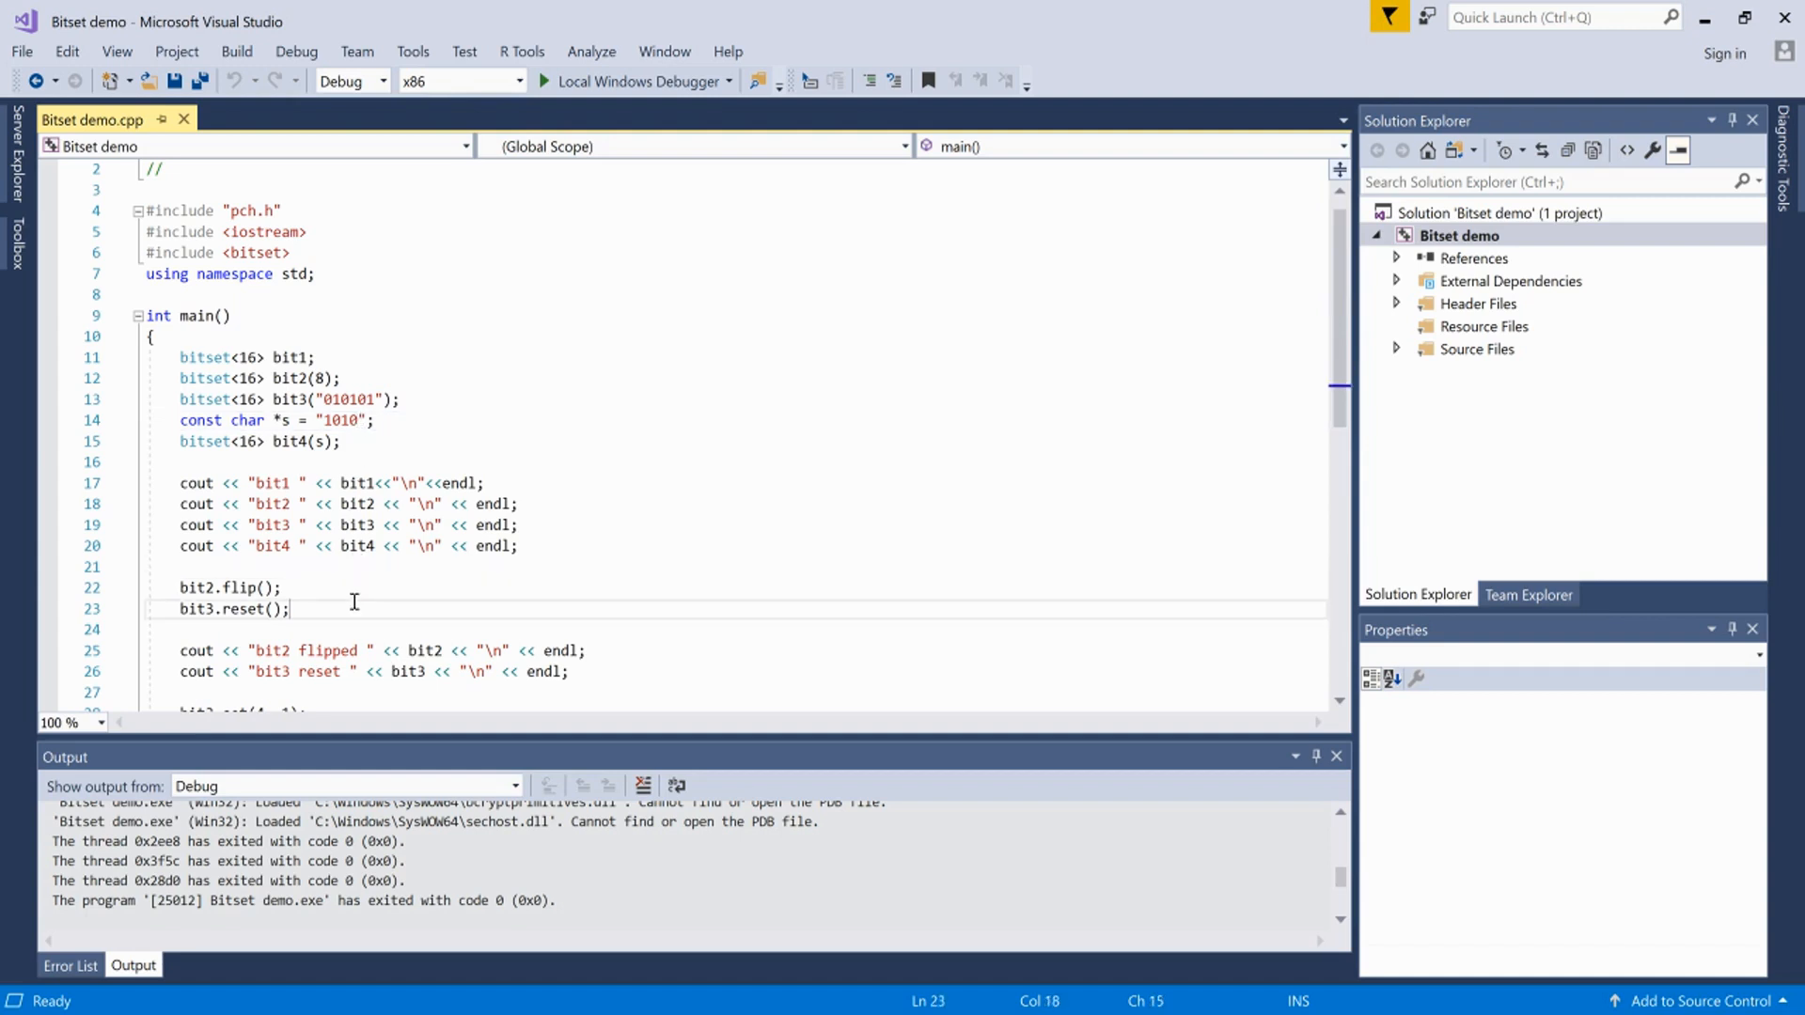
scroll(down, 3)
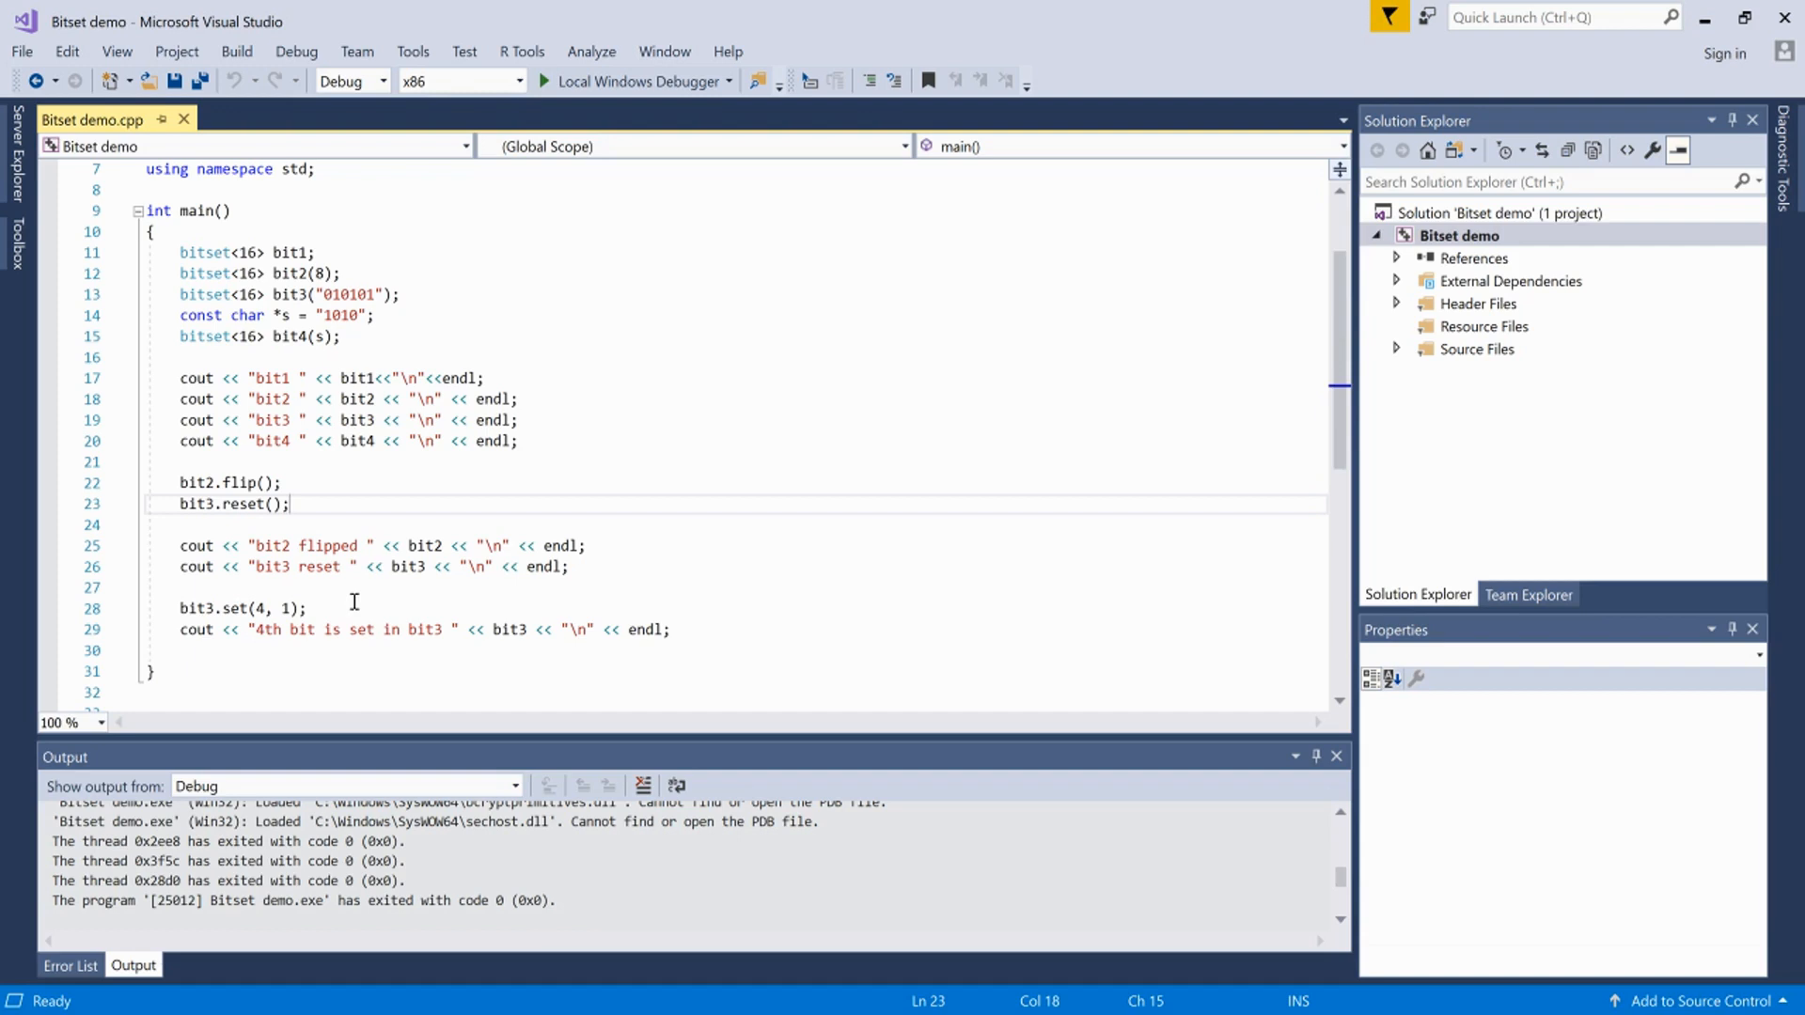
click(306, 607)
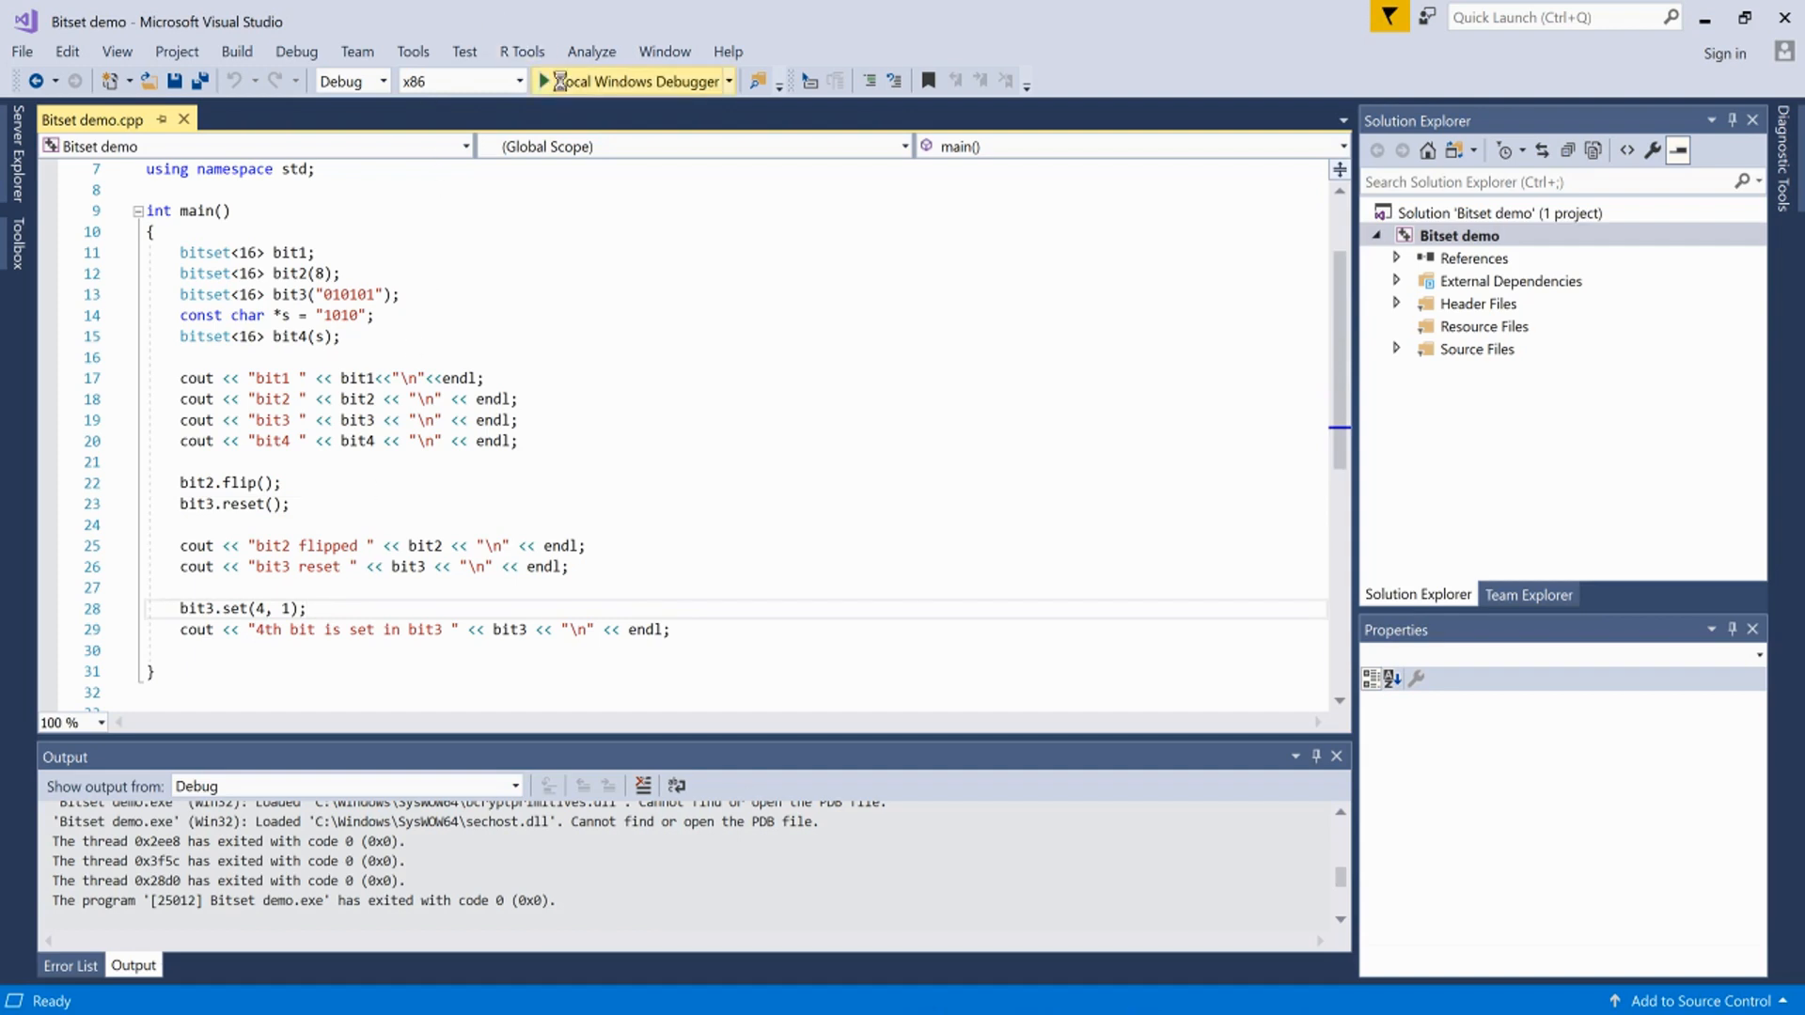
click(631, 81)
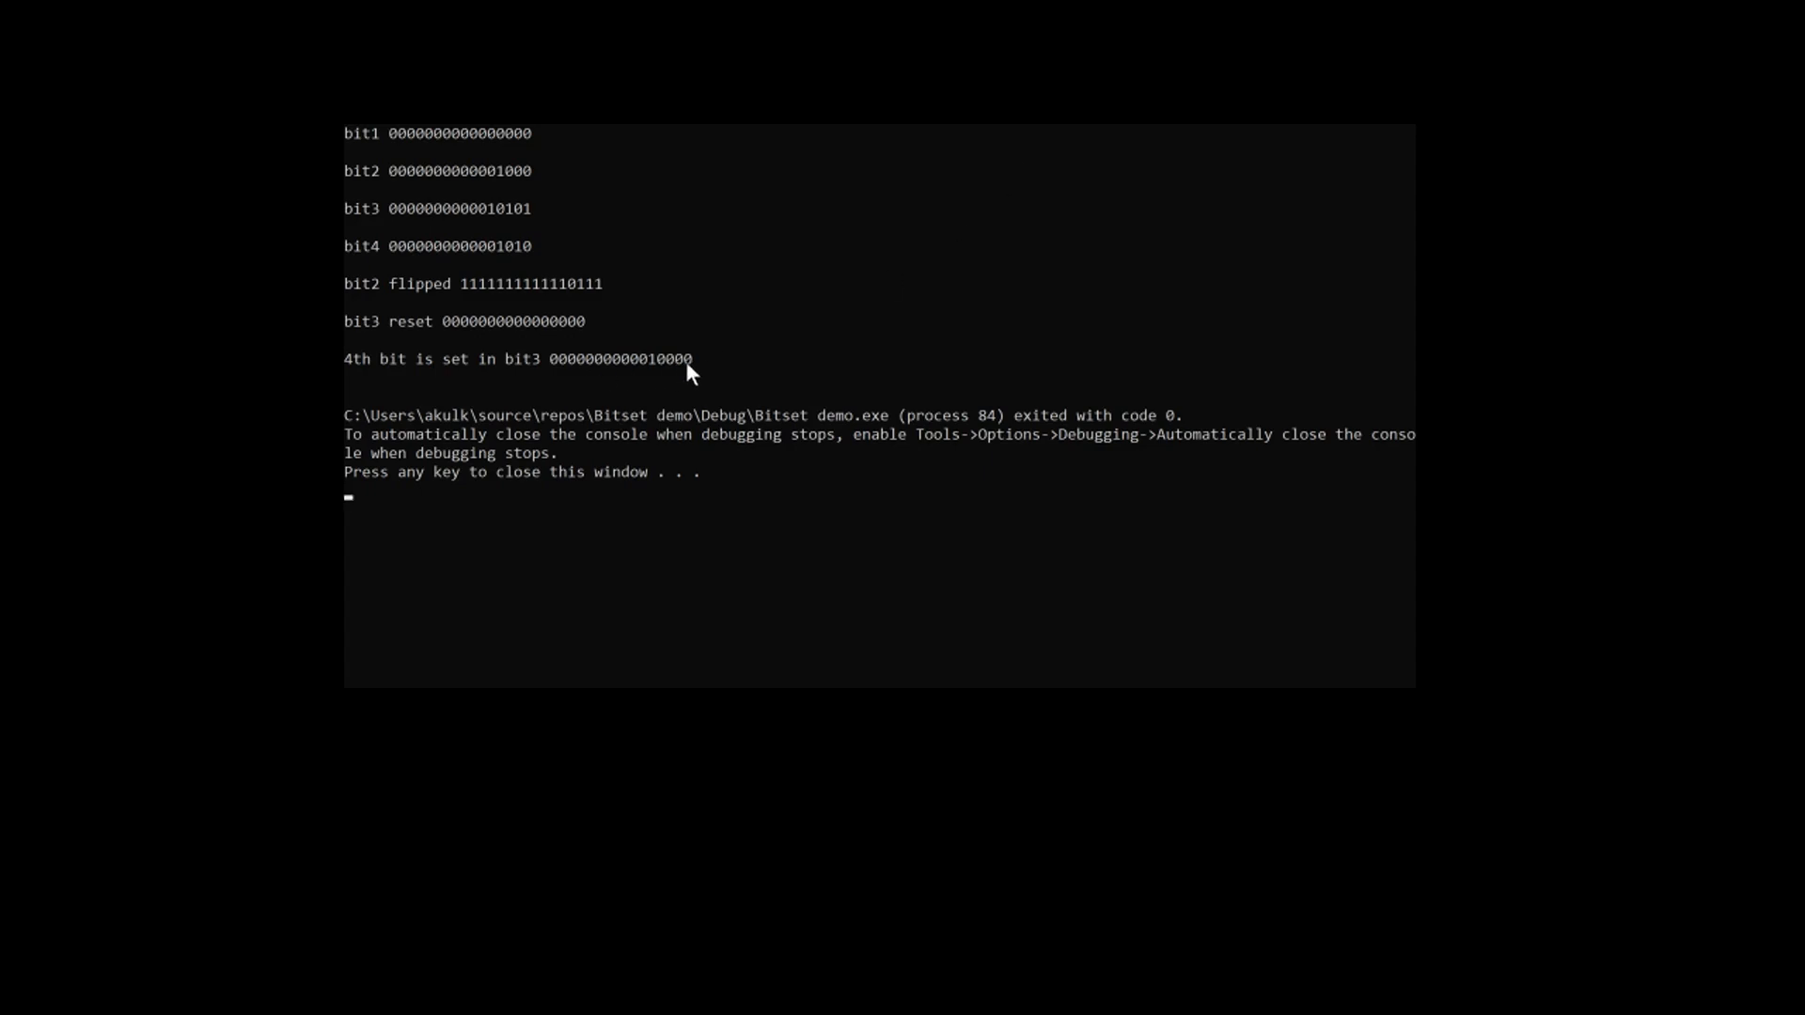
mouse_move(655, 369)
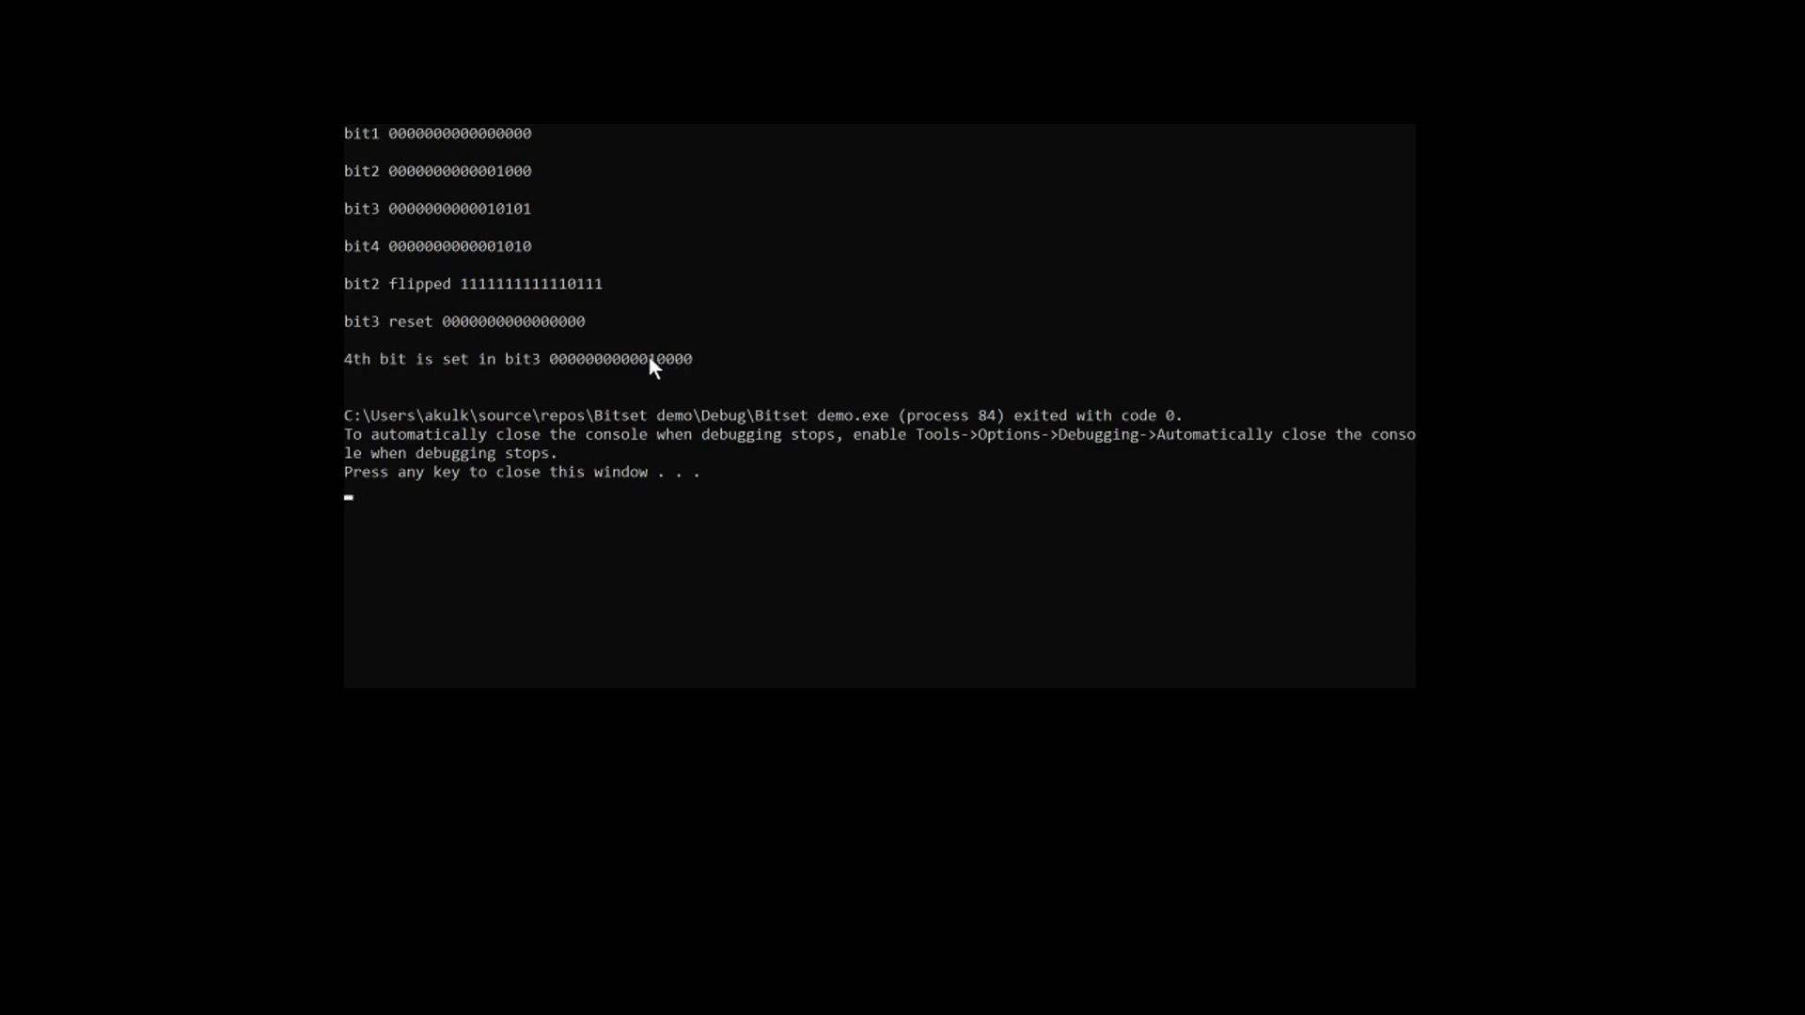